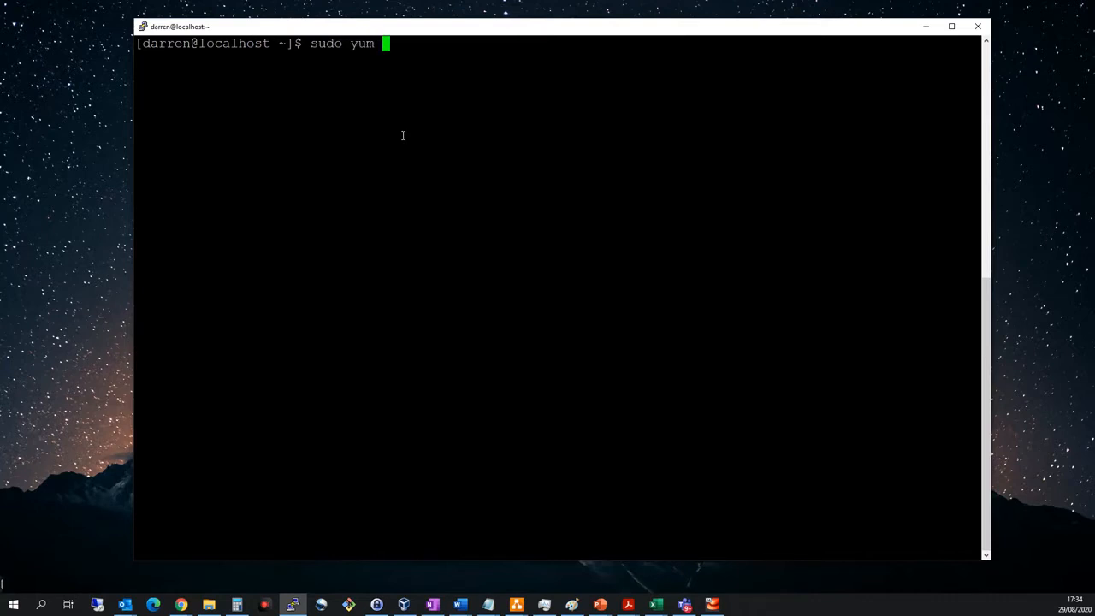
Step: Run 'sudo yum install mariadb' and answer y to the transaction and signing-key prompts
type("install ma")
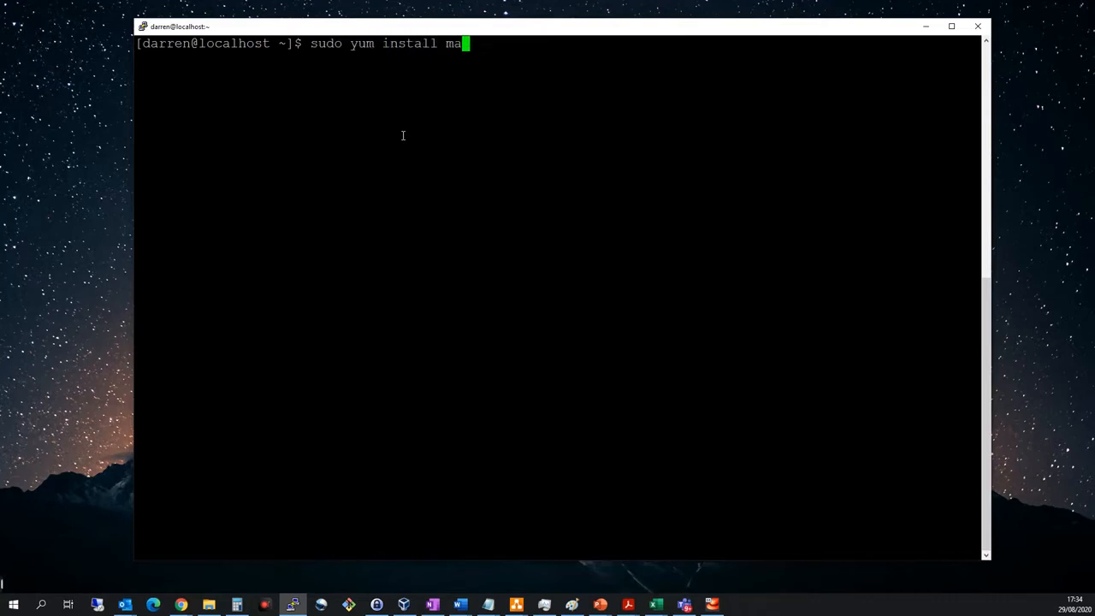
type("riadb")
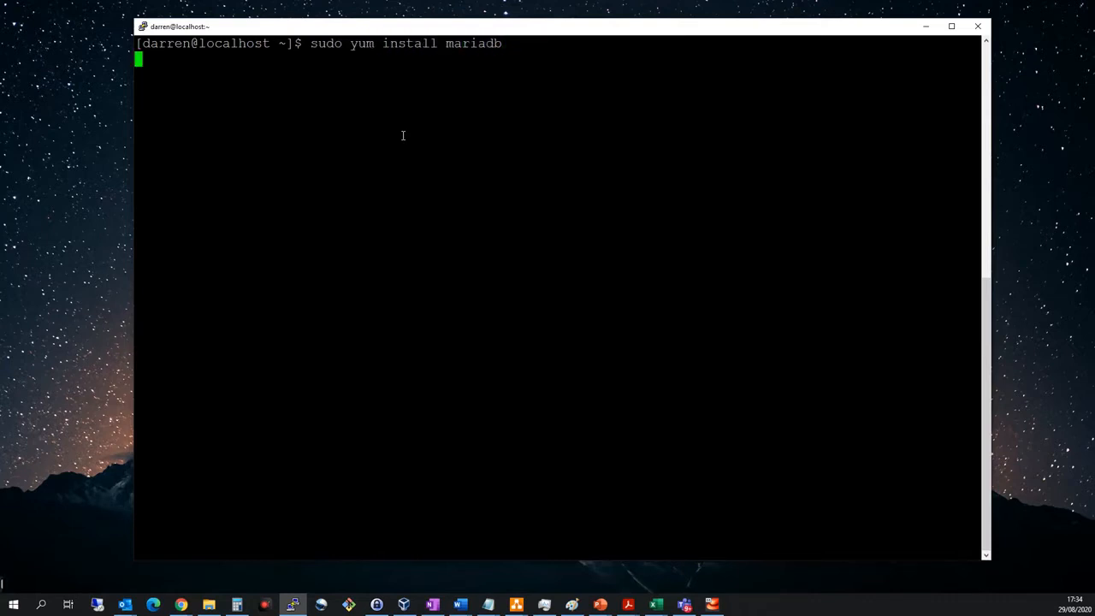
key("Return")
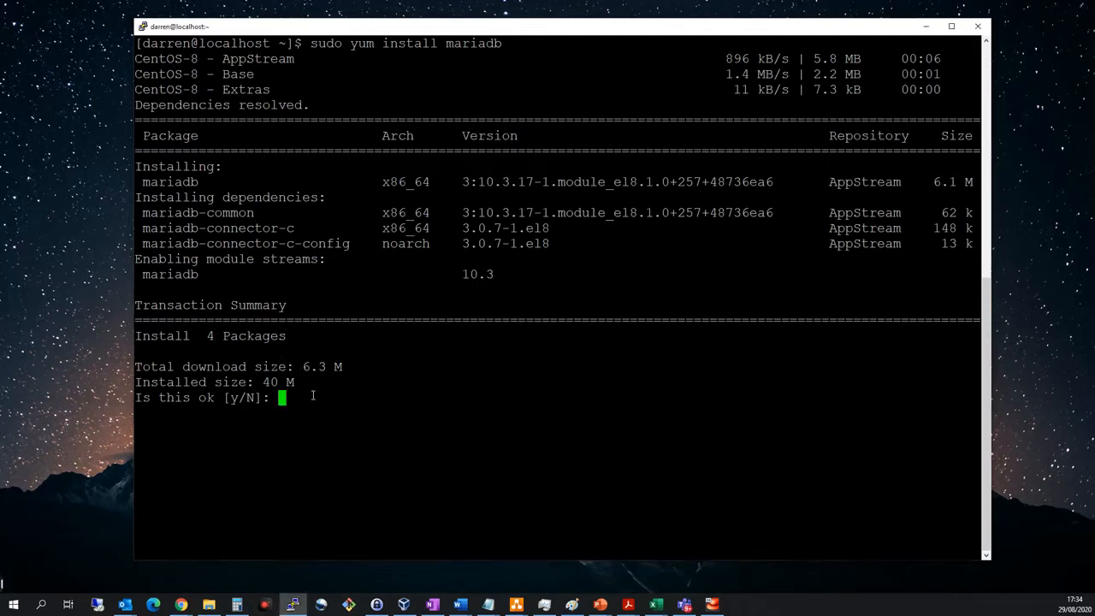
type("y")
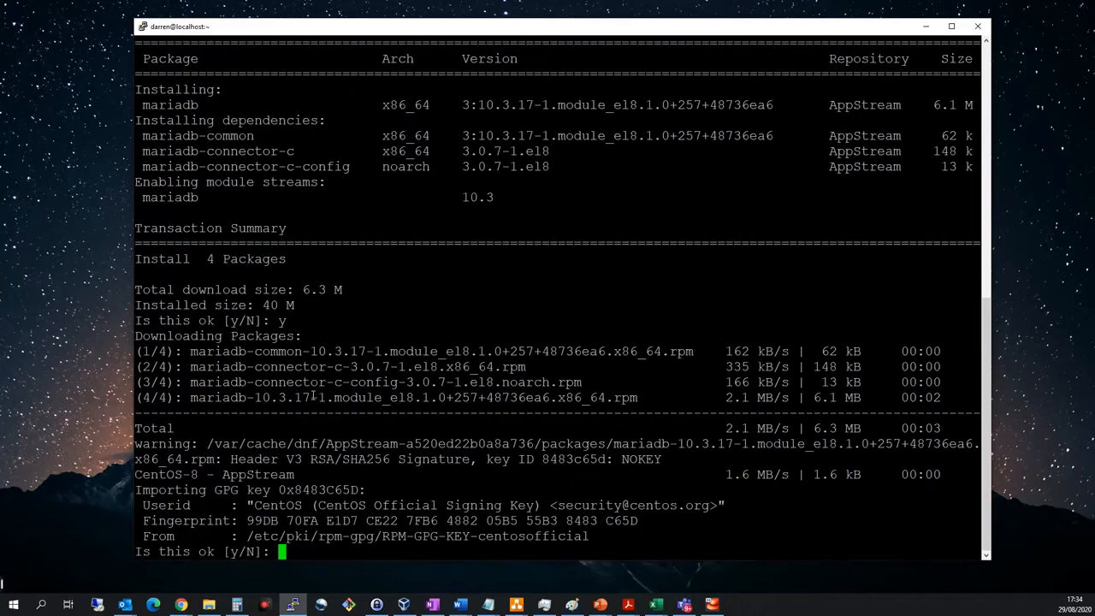
type("y")
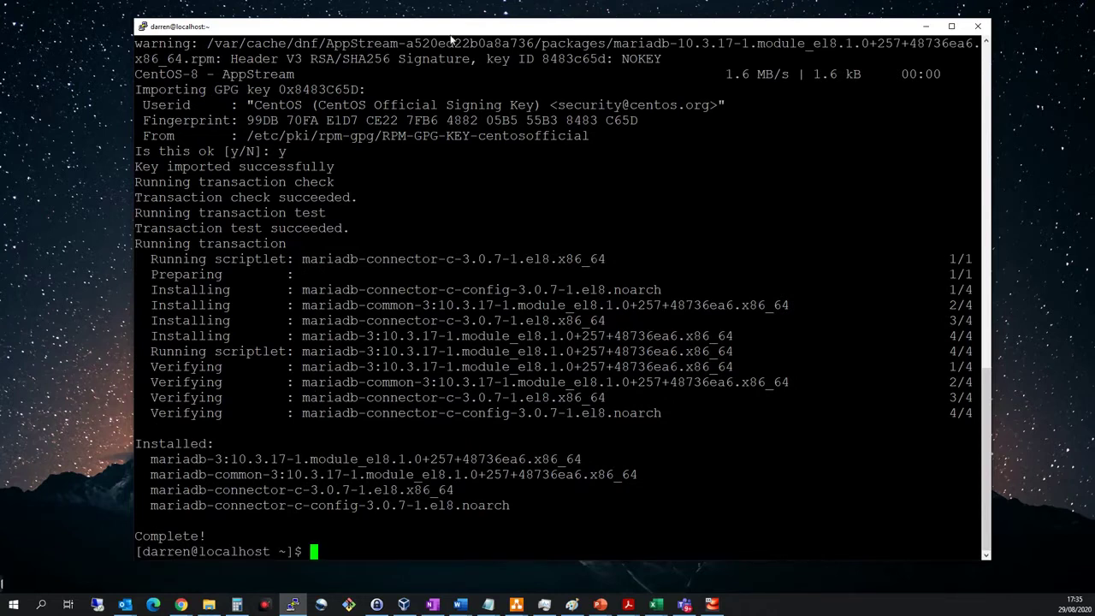
mouse_move(456, 541)
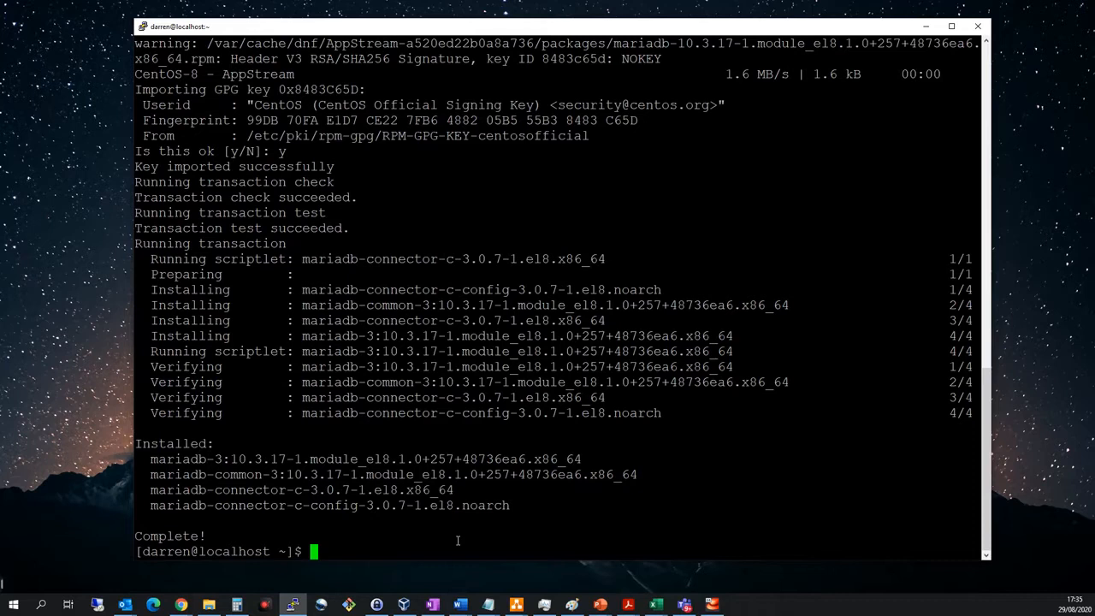
Step: Run 'sudo yum install mariadb-server', confirm with y, and begin the systemctl command
type("sudo yum install mariadb-")
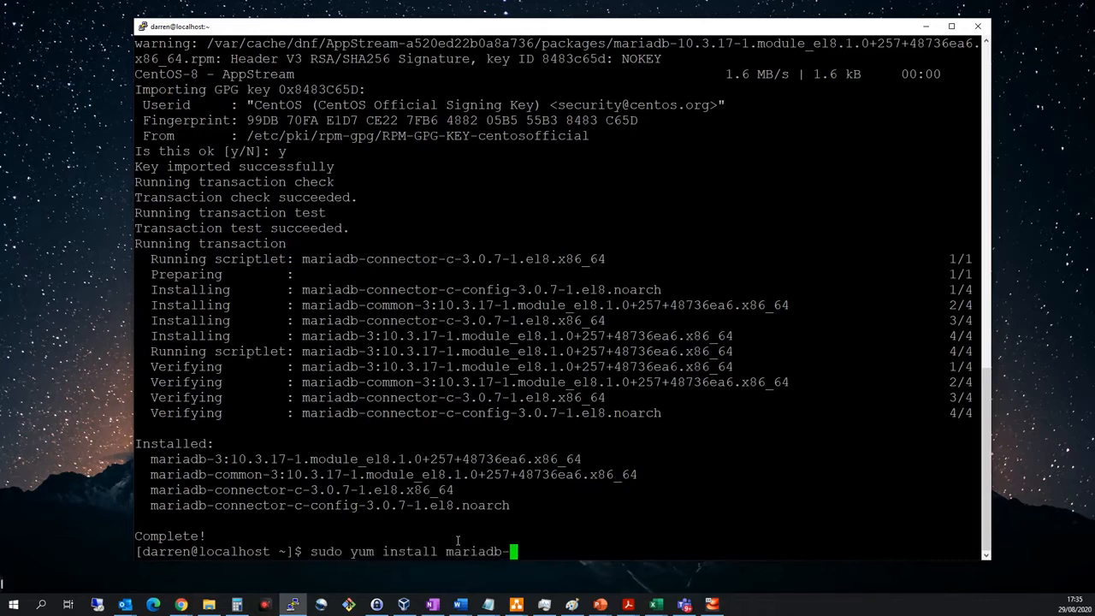
type("server")
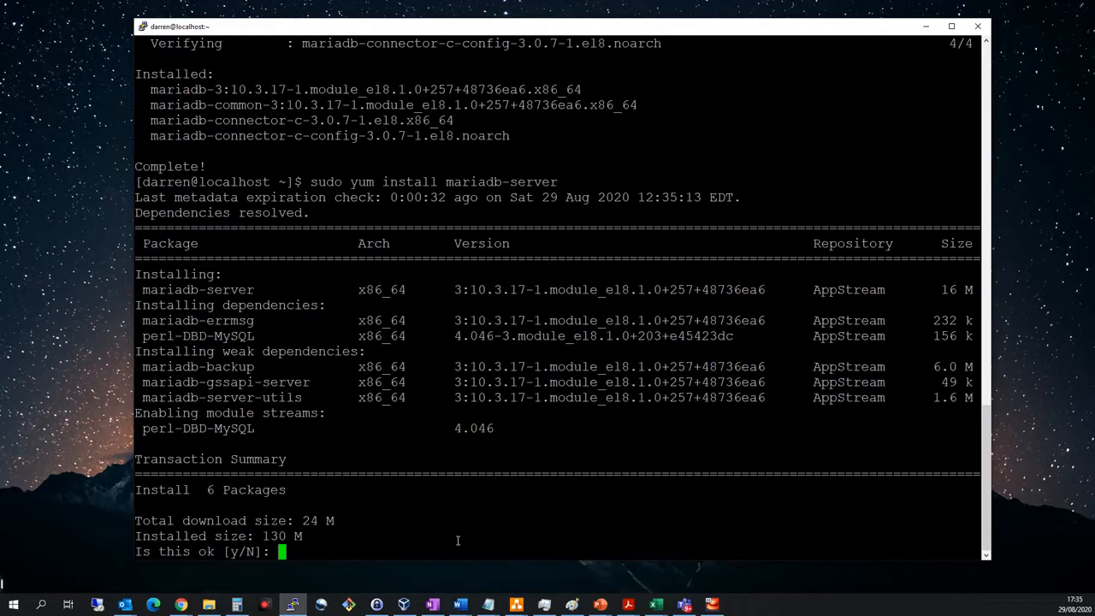
type("y")
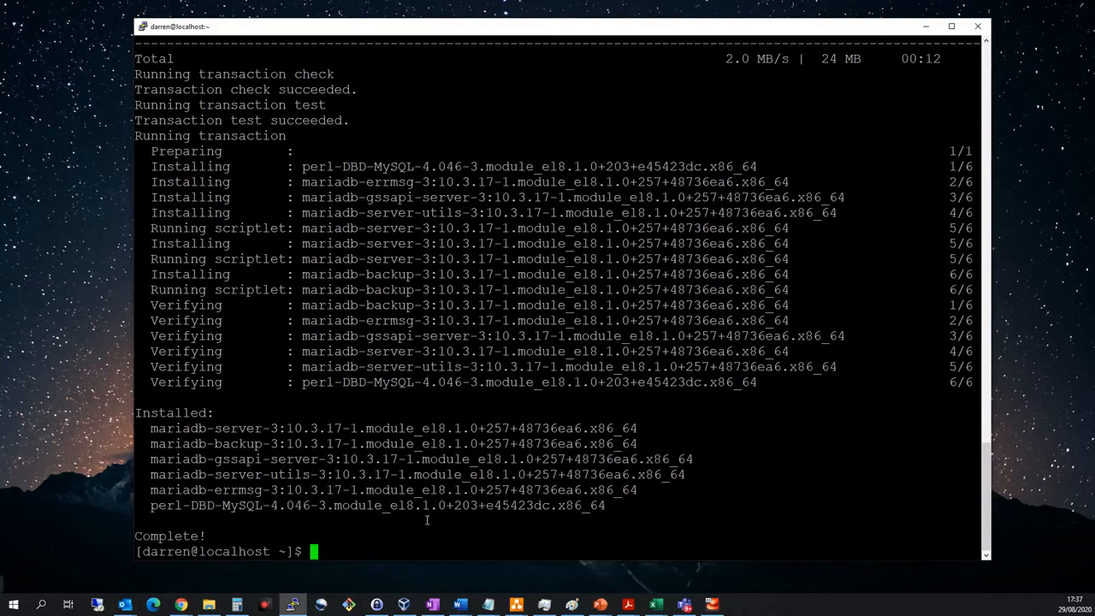
type("systemctl status")
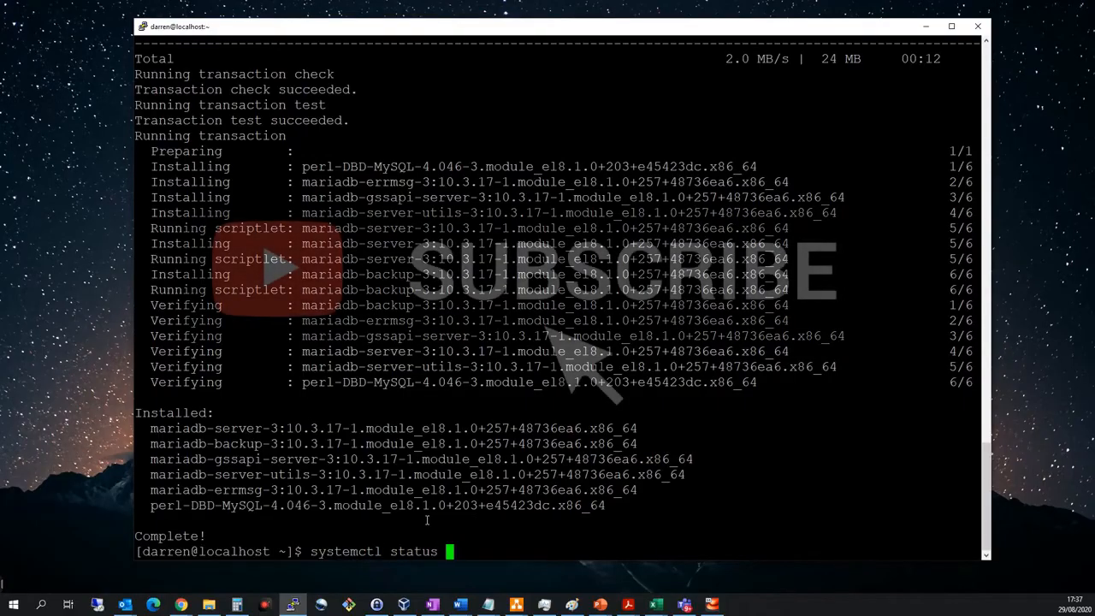
Step: Check 'systemctl status mariadb', then start the service with 'systemctl start mariadb' and the password
type("mariadb")
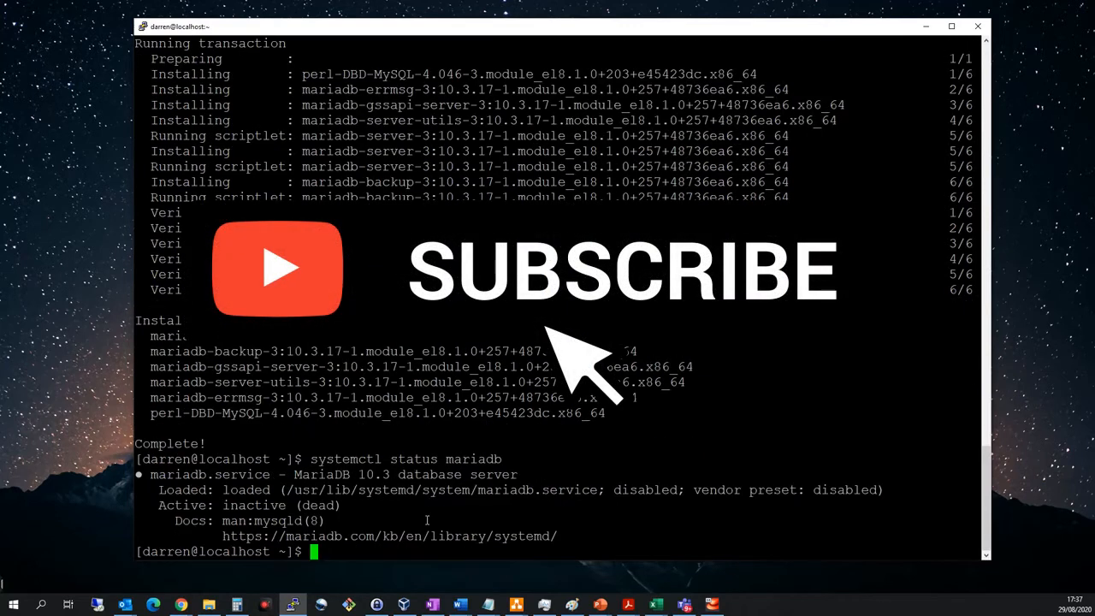
type("systemctl status mariadb")
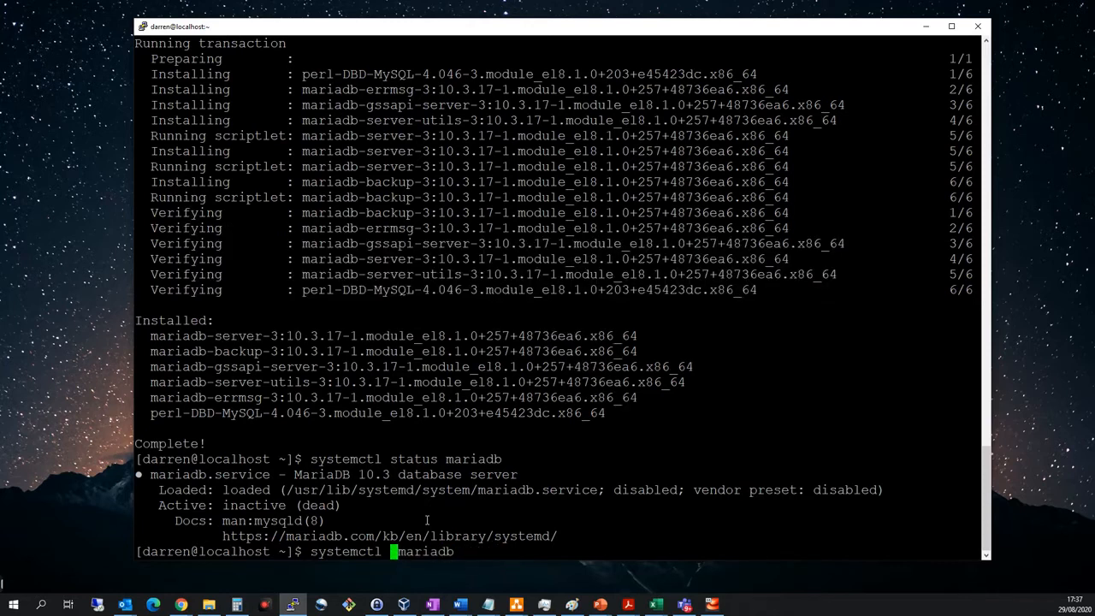
type("start")
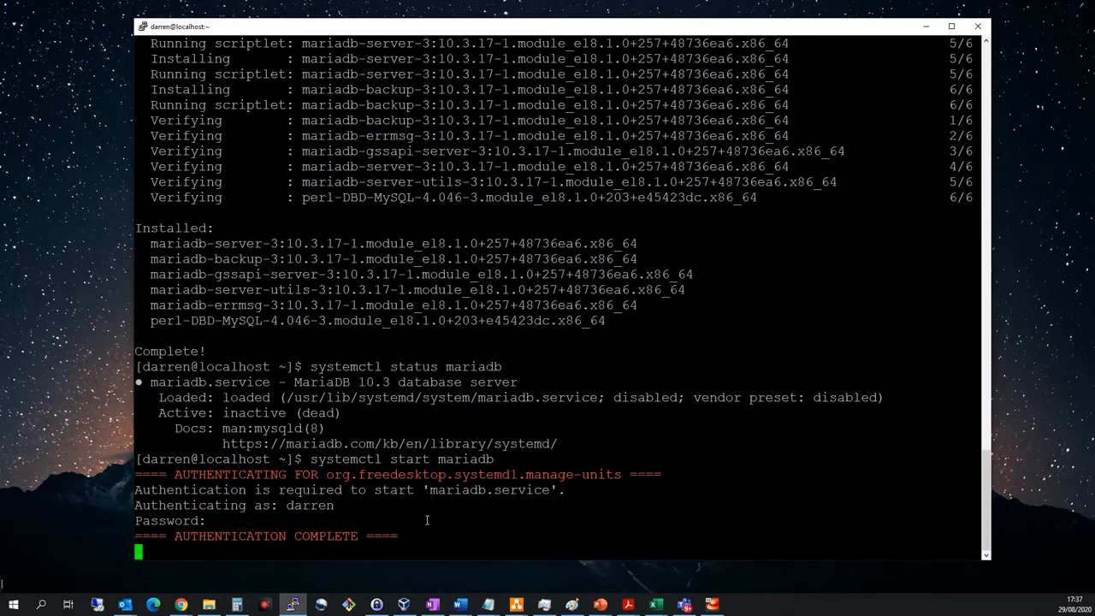
key("Return")
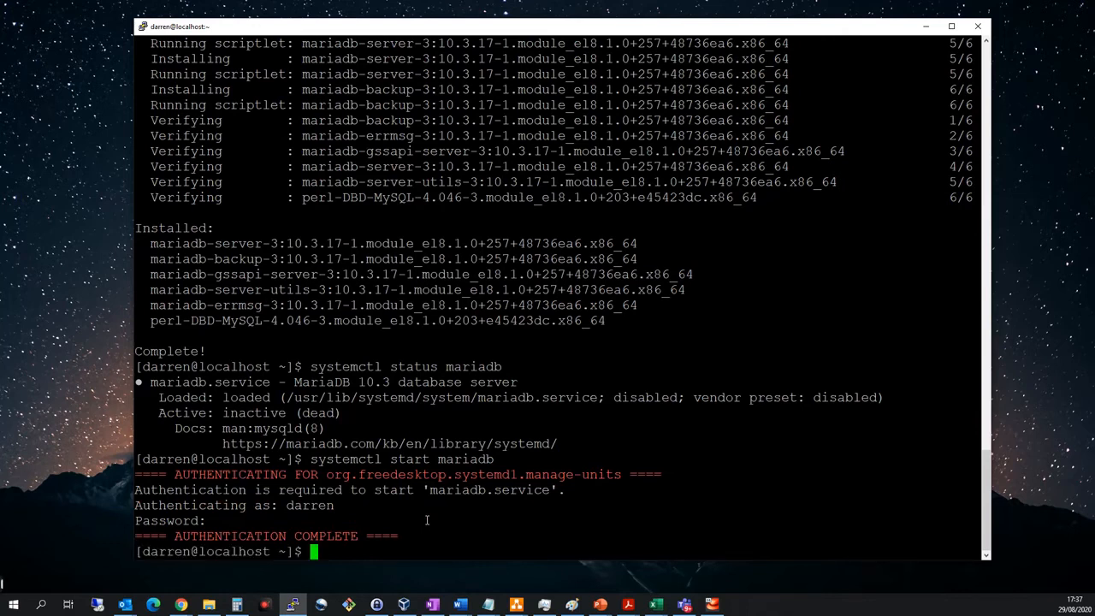
Step: Rerun 'systemctl status mariadb' to confirm active (running), then return to the prompt with Ctrl+C
type("systemctl status mariadb")
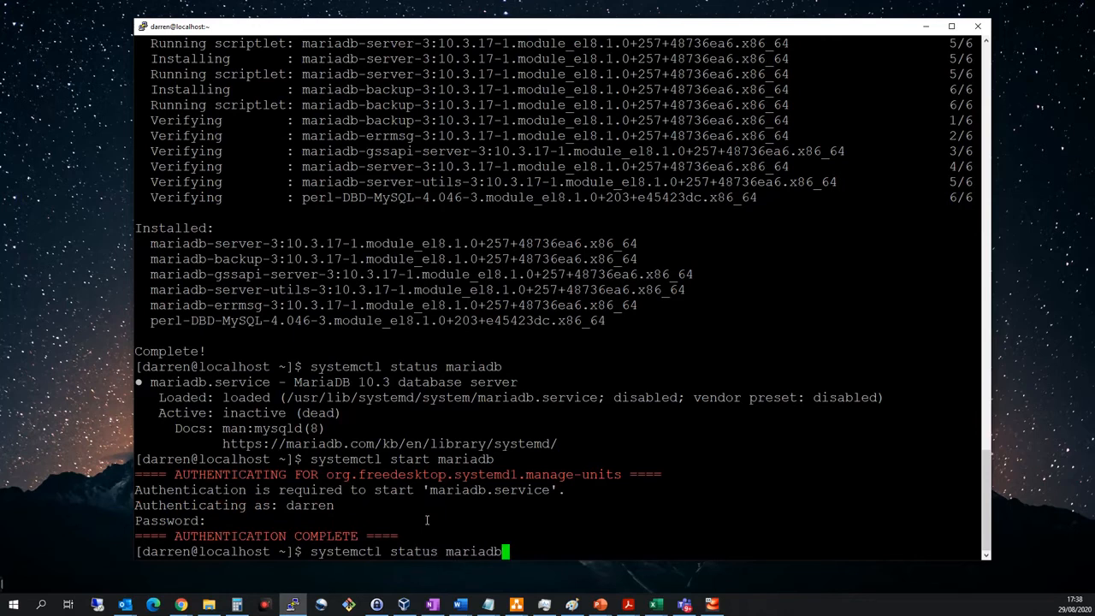
key("Enter")
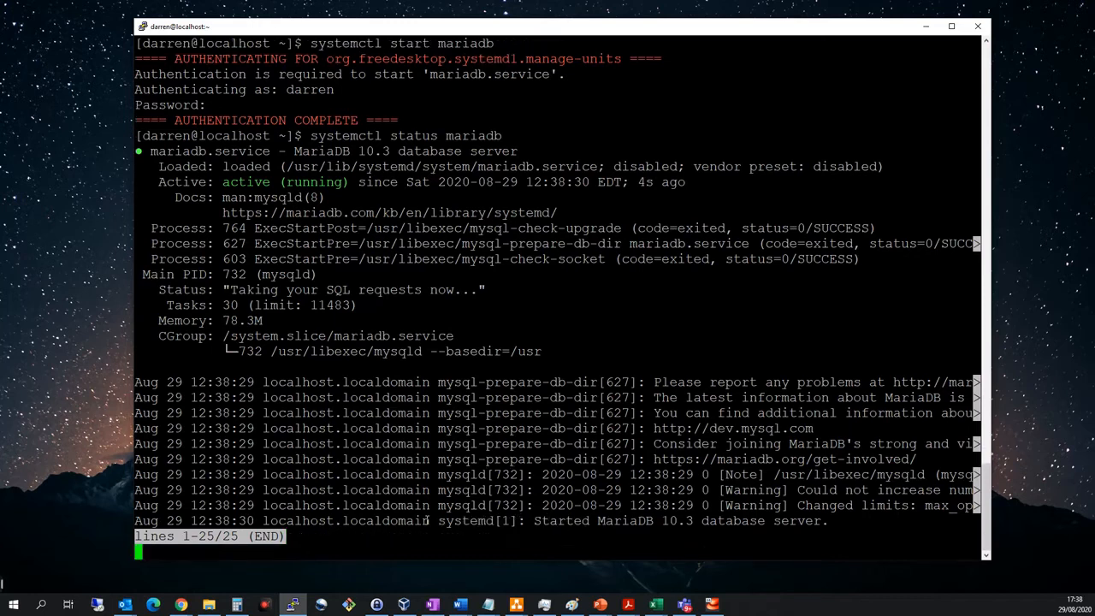
key("ctrl+c")
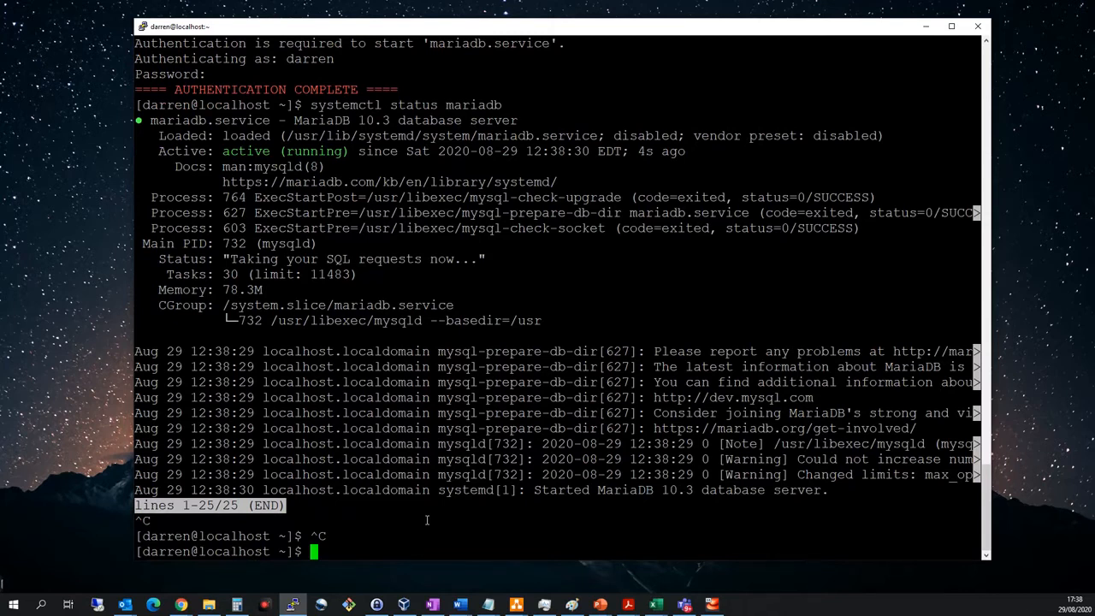
Step: Log into the MariaDB monitor with 'mysql -u root -p' and the root password
type("m")
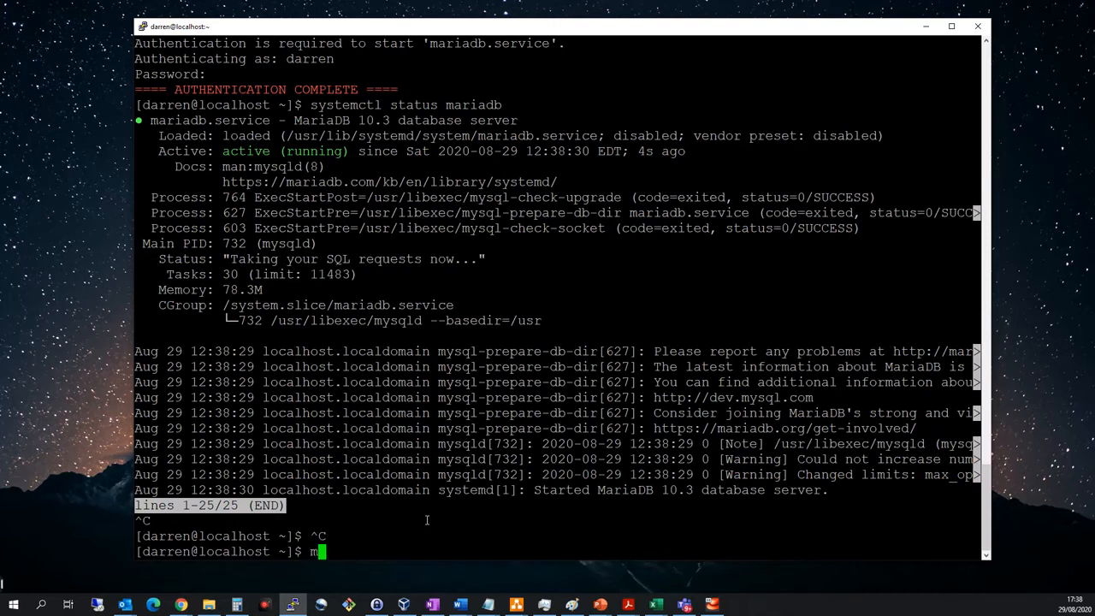
type("ysql -")
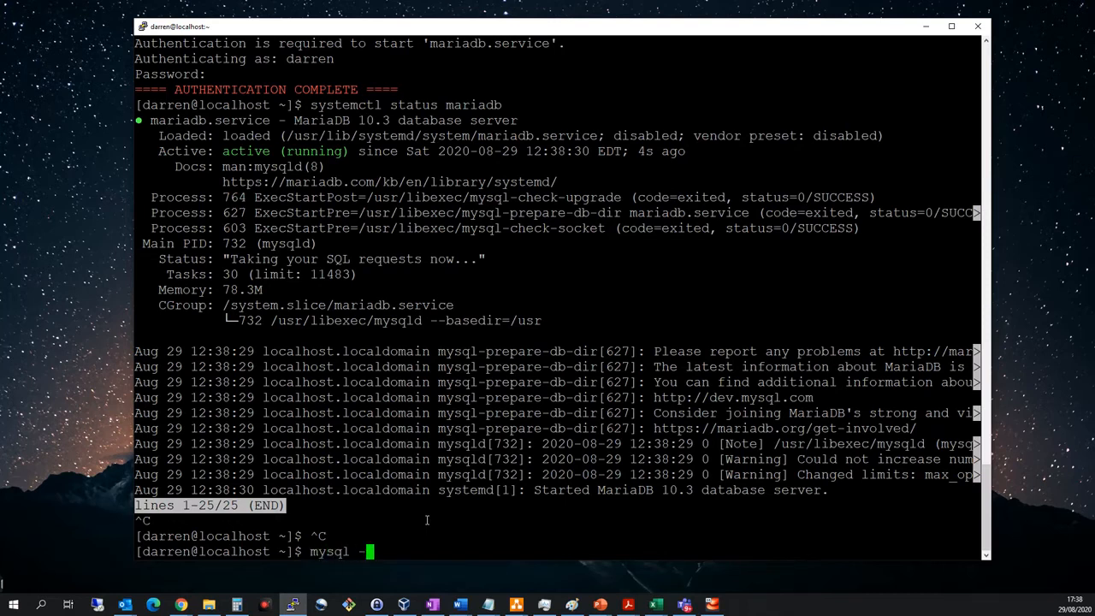
type("-u root")
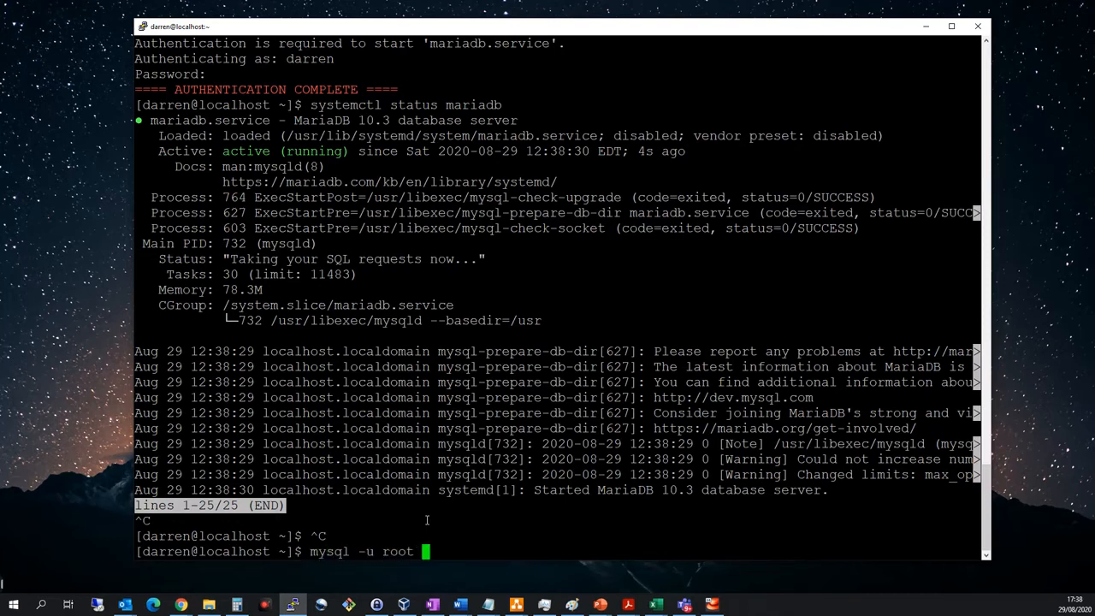
type("-p")
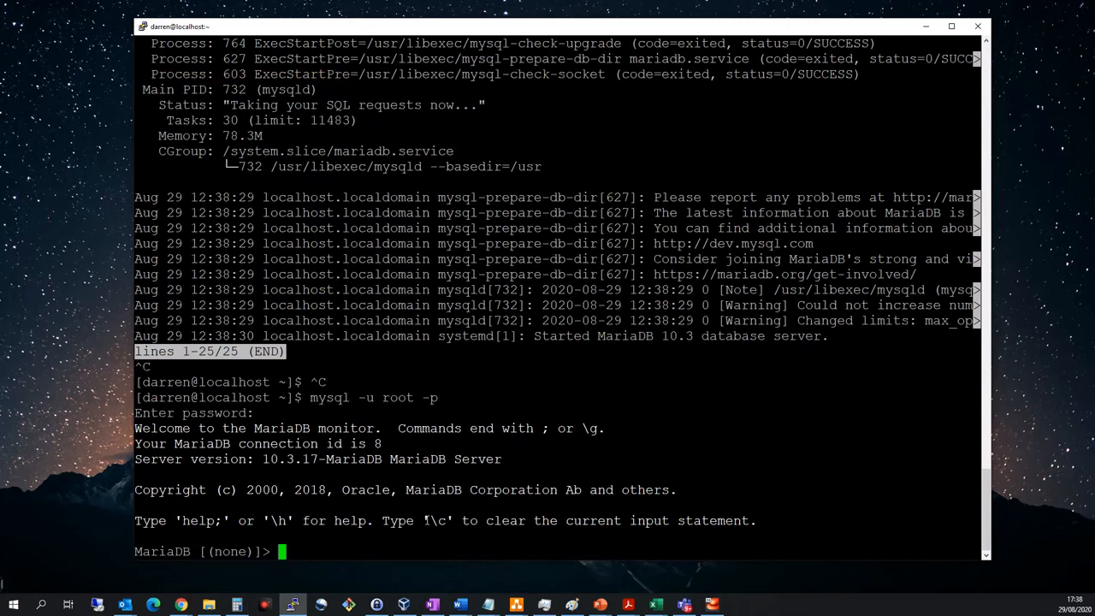
Step: Run 'create database Darren;', list it with 'show databases;', then exit the monitor
type("create")
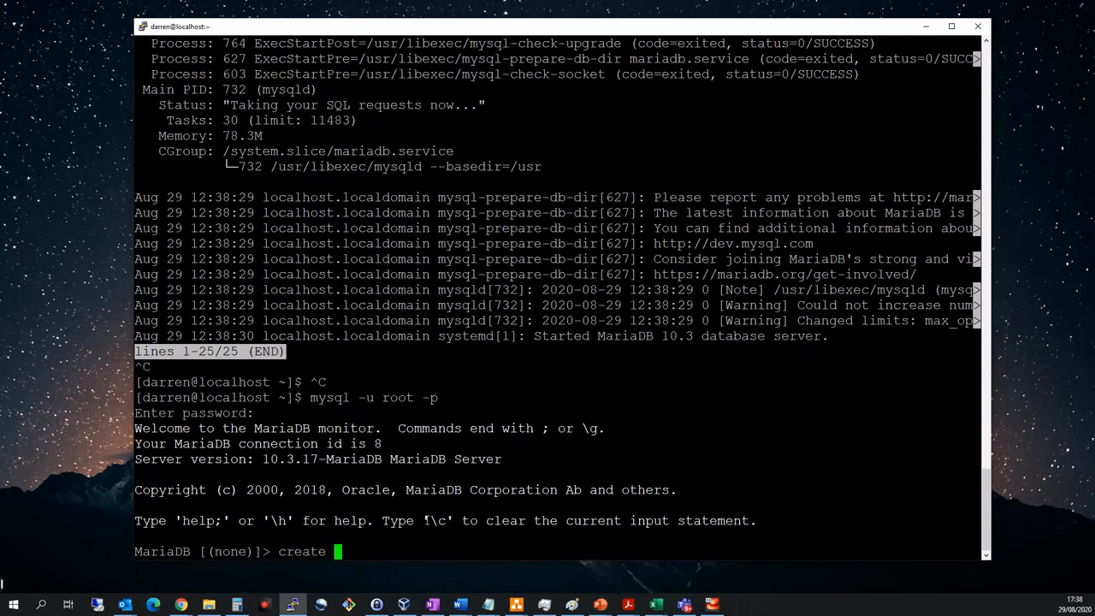
type("database")
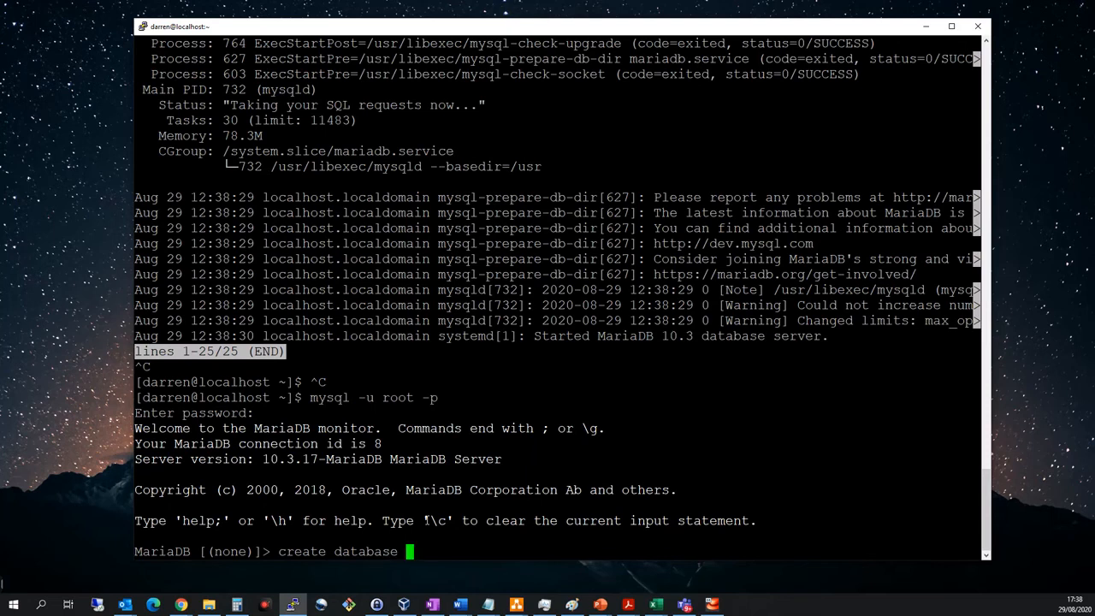
type("Darren;")
type("show data")
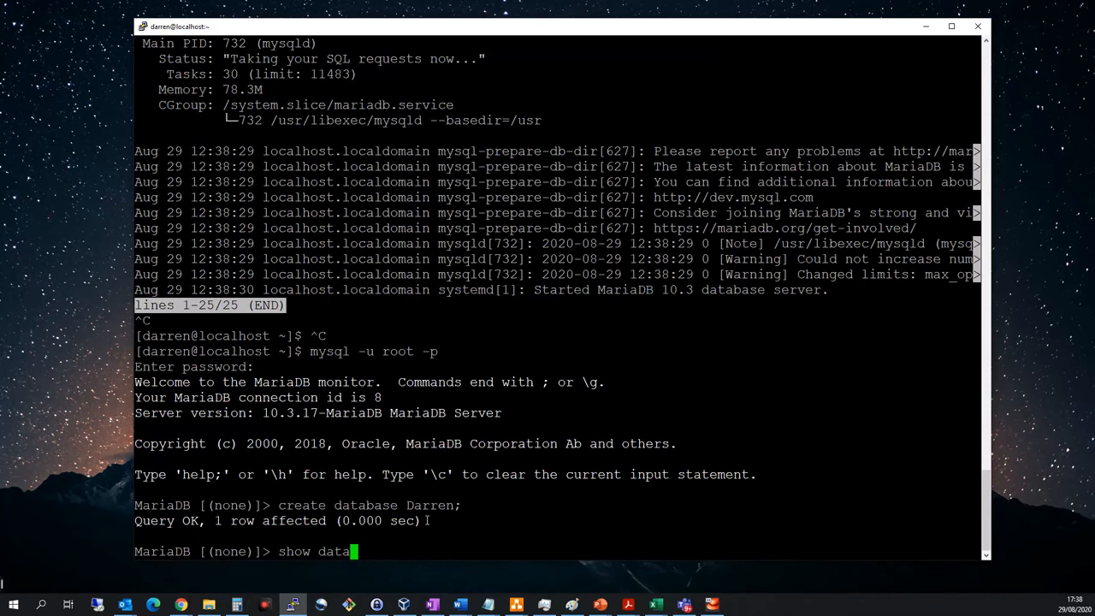
type("bases;")
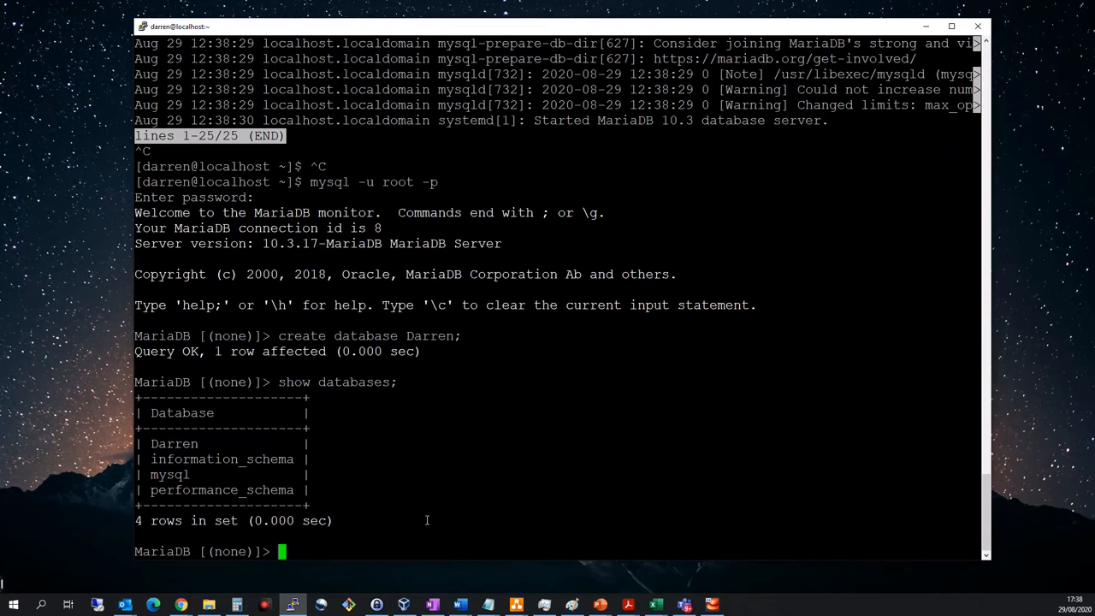
type("exit")
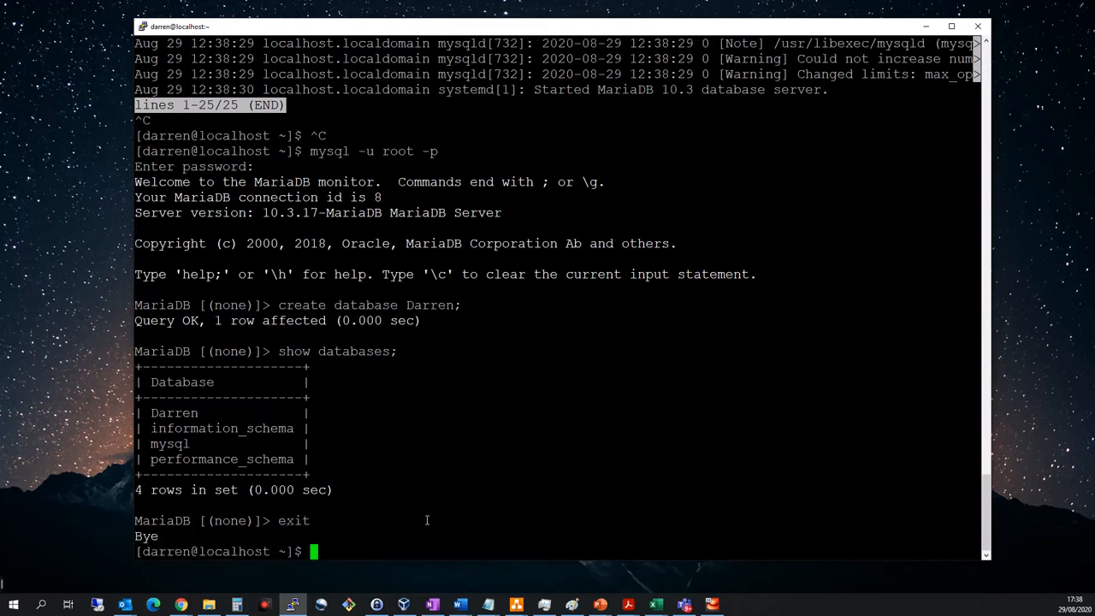